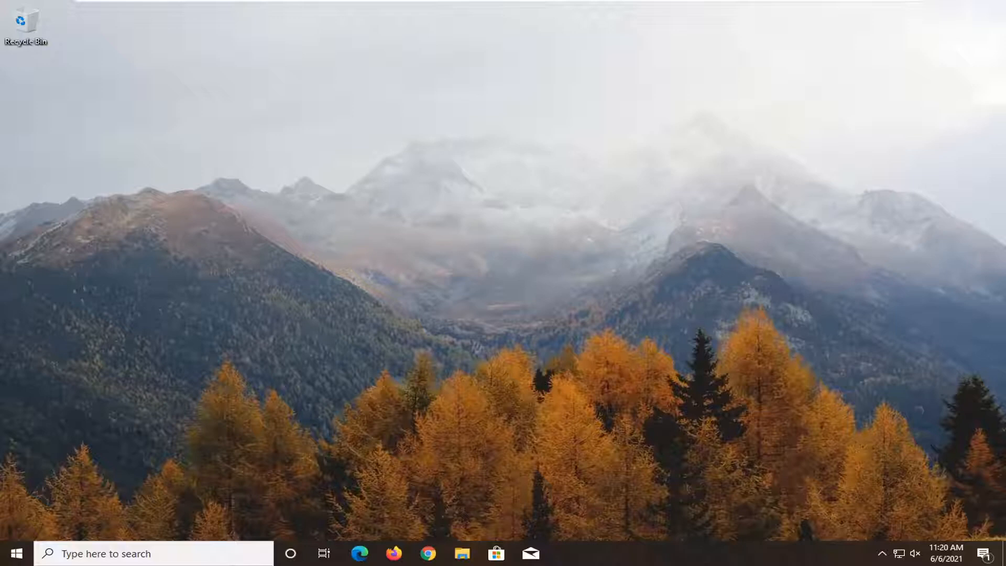
mouse_move(950, 293)
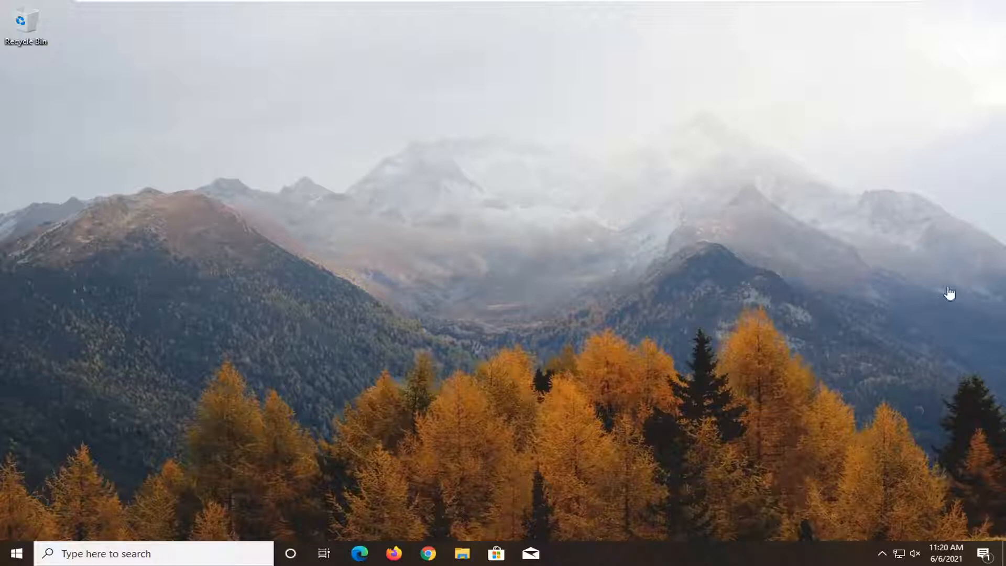
mouse_move(683, 411)
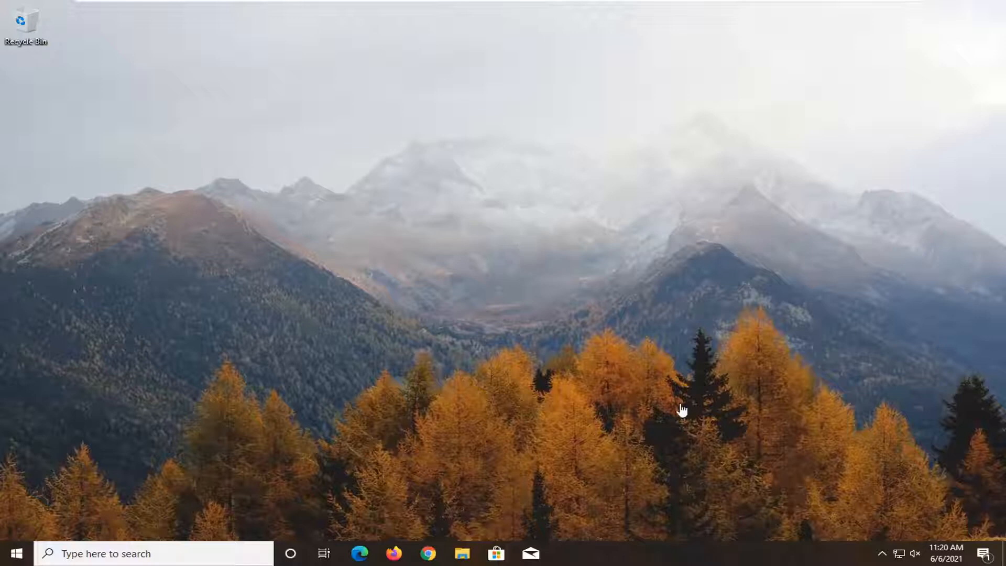
mouse_move(369, 312)
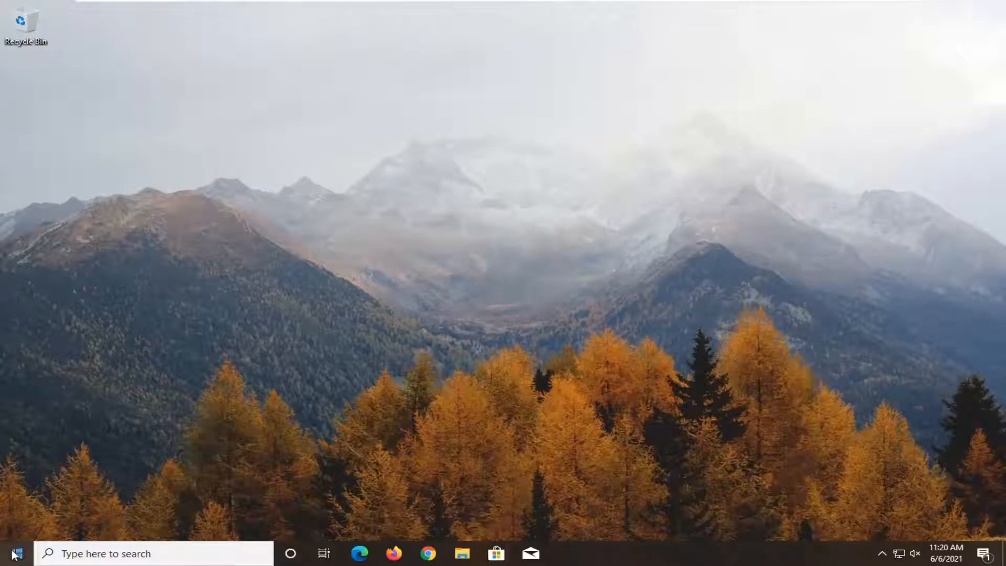
Step: Restart the computer from the Start button's power user menu
right_click(16, 553)
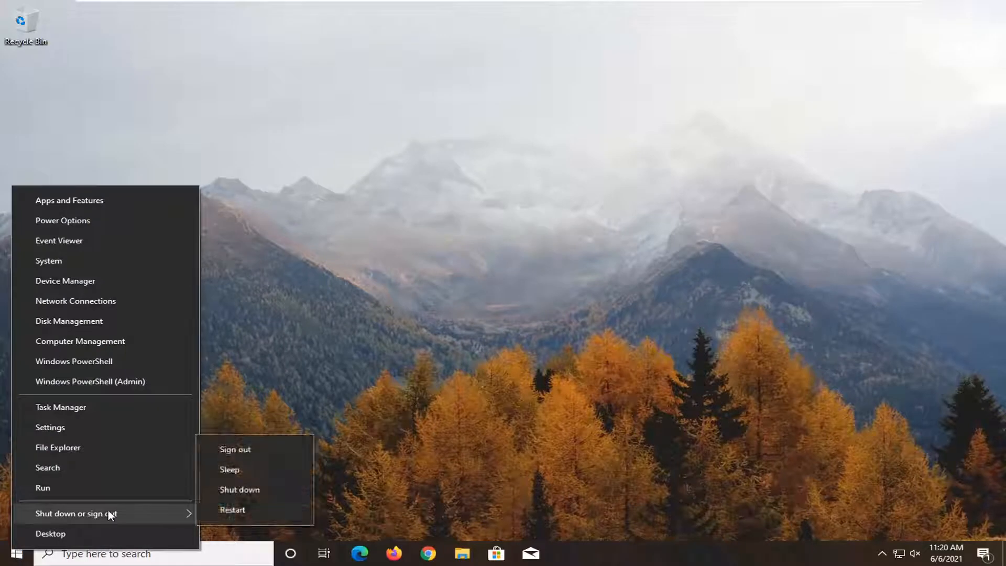
mouse_move(233, 509)
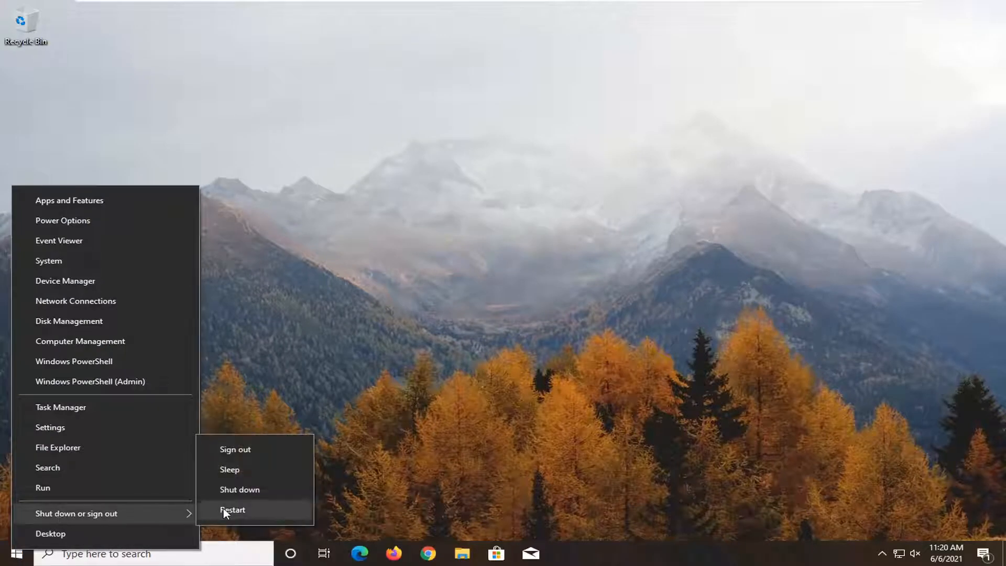
click(232, 509)
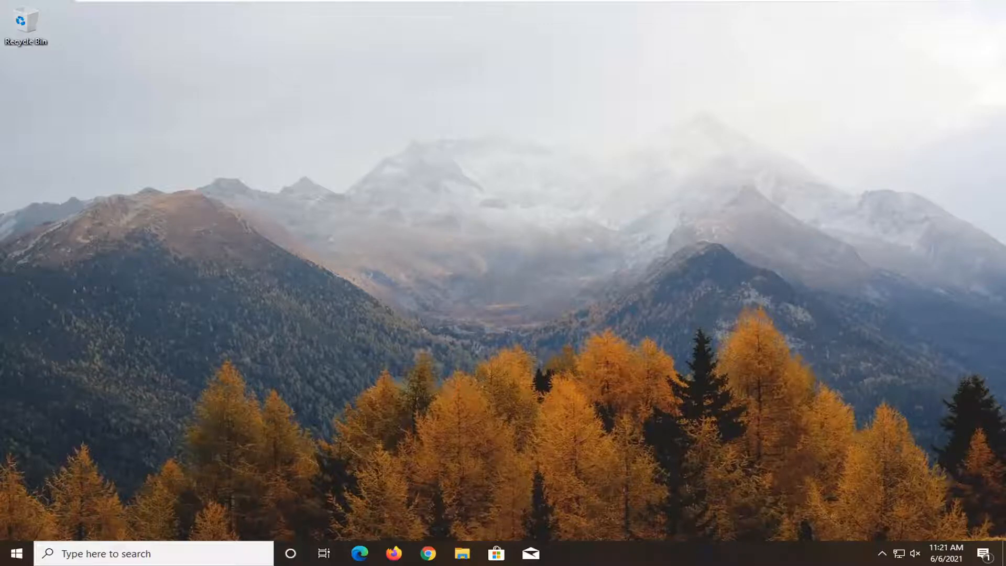
Step: Search 'troubleshoot' and go to the Troubleshoot settings page
text(troubleshoot)
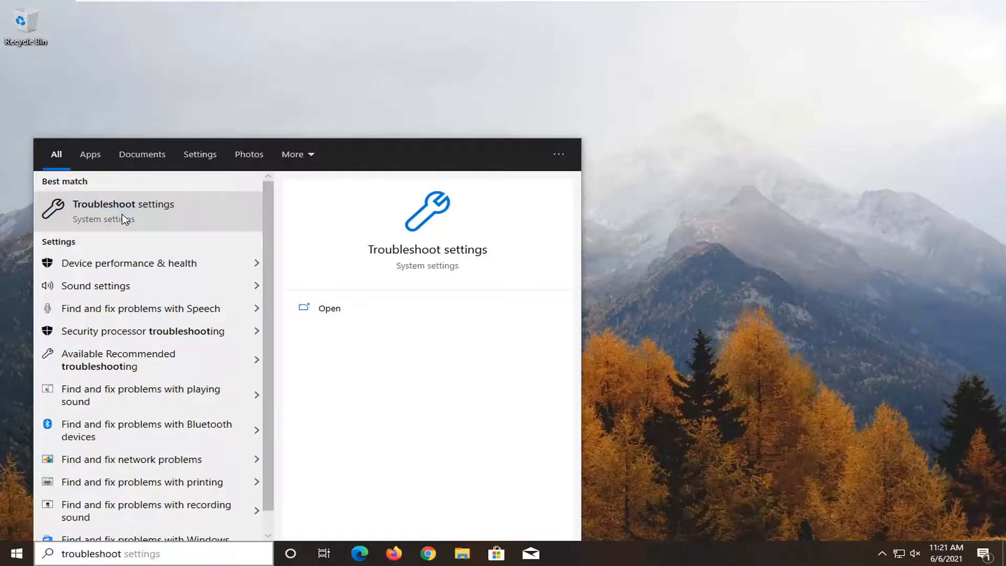
click(124, 211)
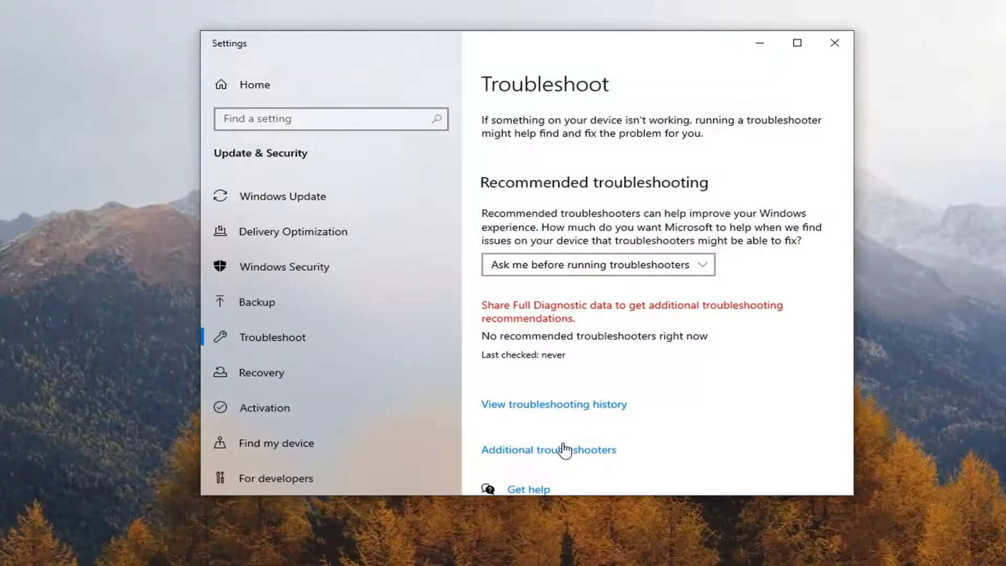
Step: Show Additional troubleshooters and pick Windows Update under Get up and running
click(548, 449)
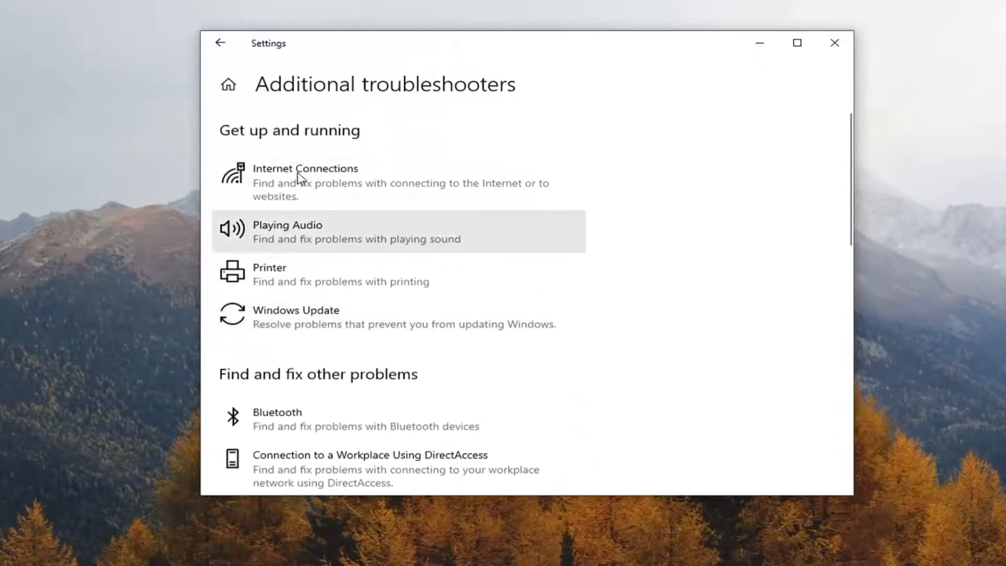
mouse_move(333, 317)
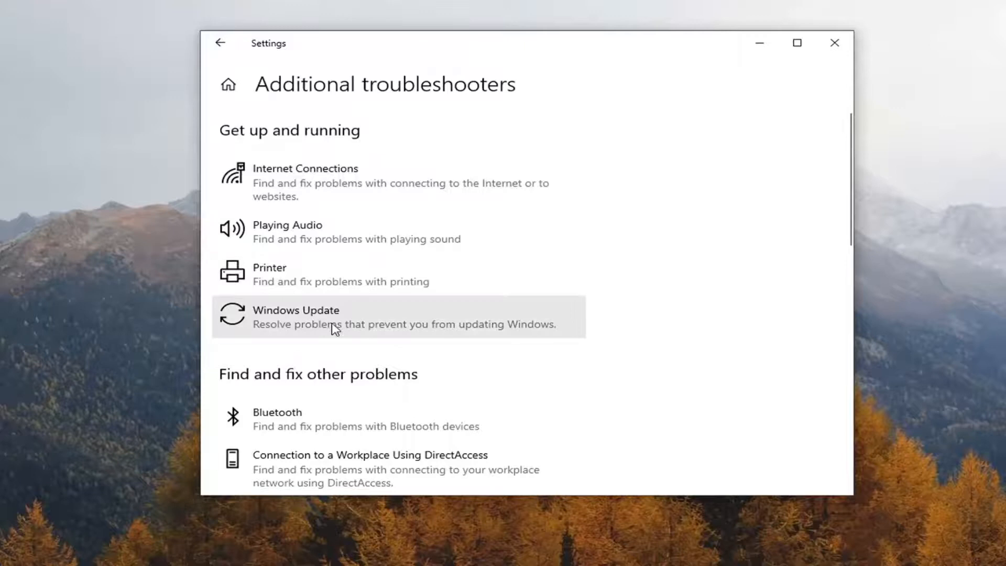
mouse_move(495, 328)
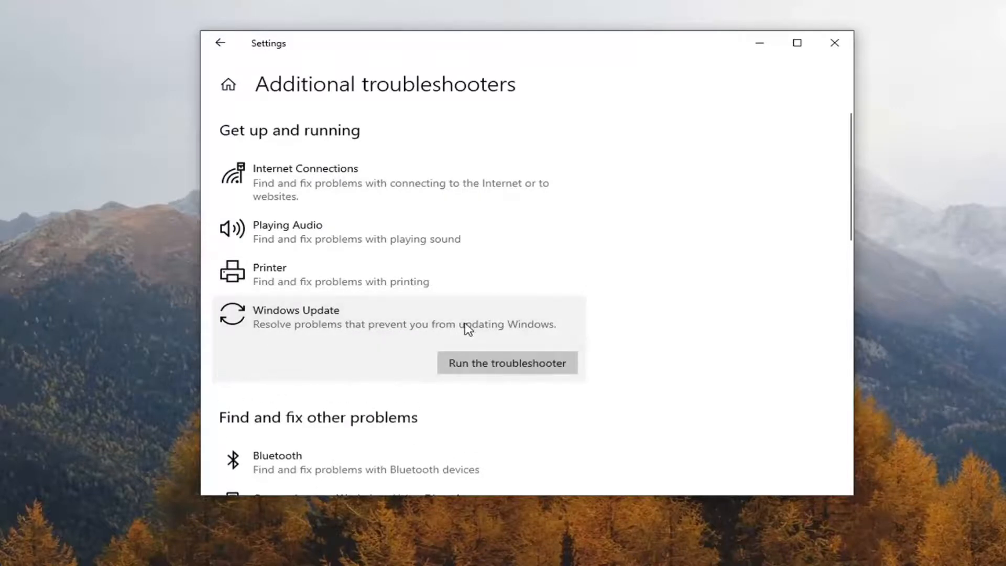
click(506, 362)
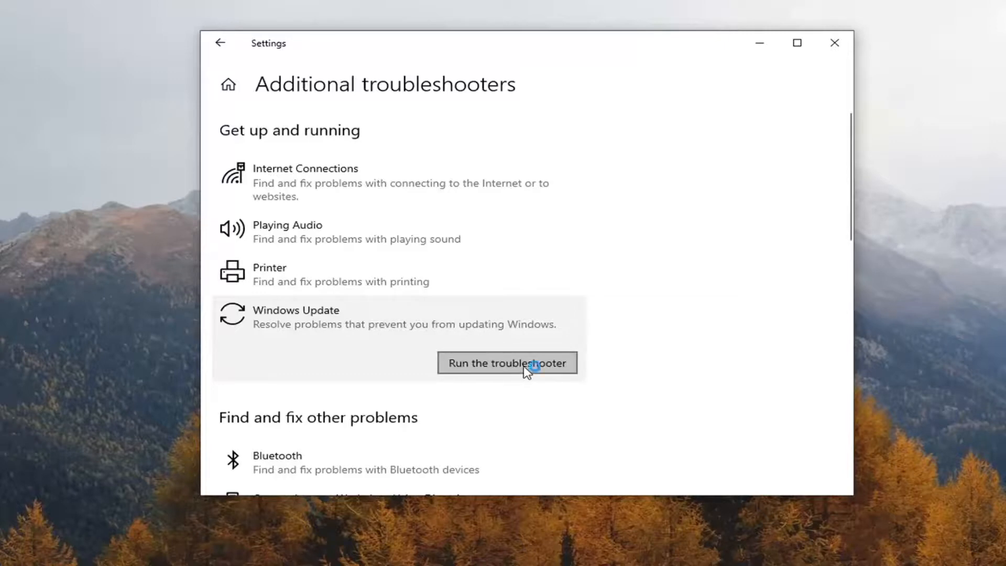
Step: Run the Windows Update troubleshooter until the service registration problem is reported fixed
click(505, 363)
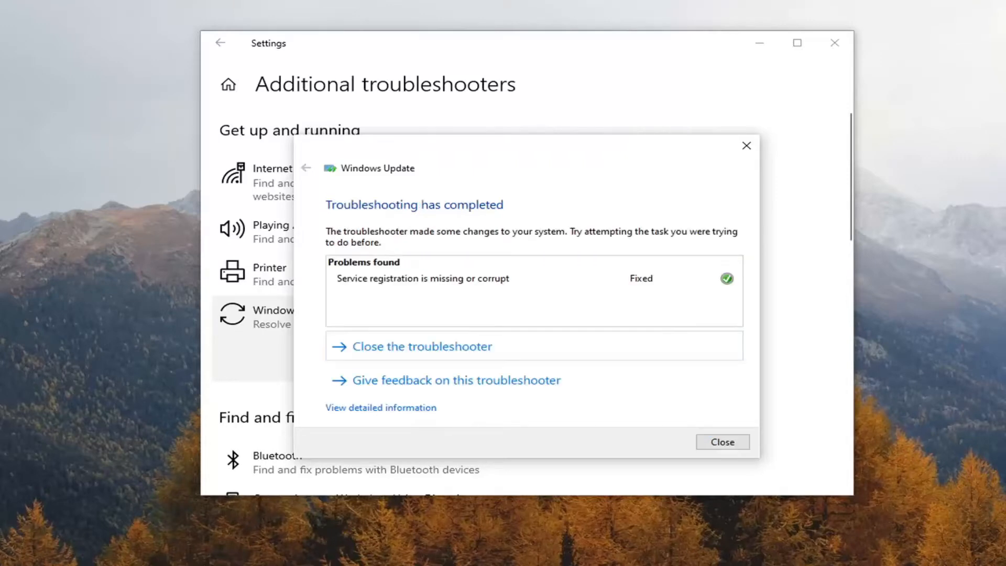
mouse_move(705, 418)
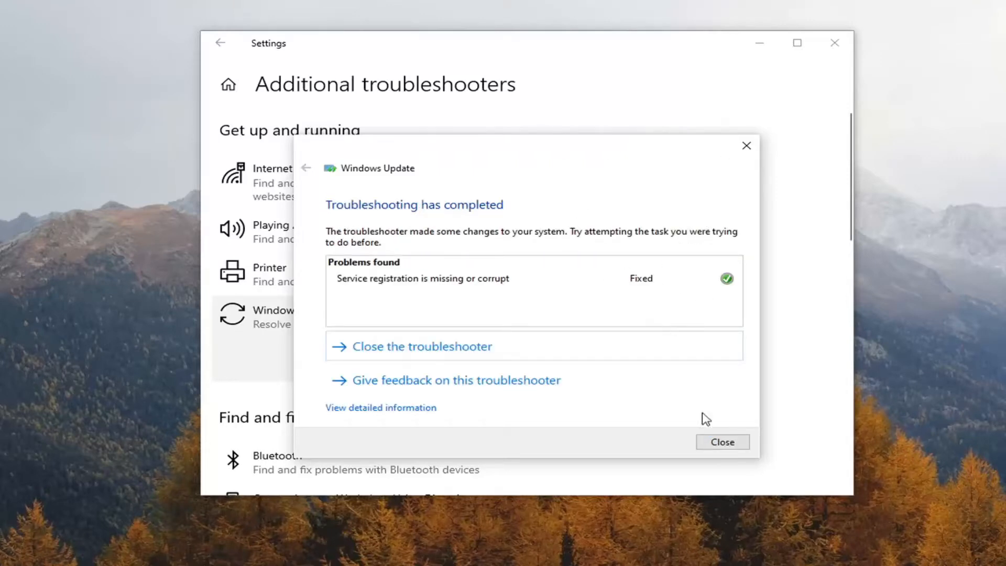
Step: Close the troubleshooter report and the Settings window, returning to the desktop
click(722, 441)
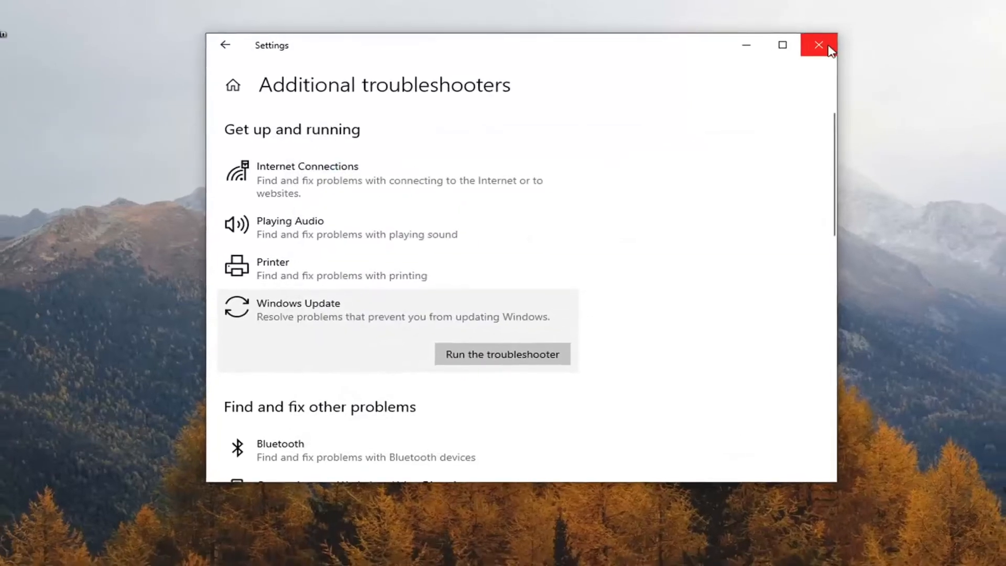
click(818, 45)
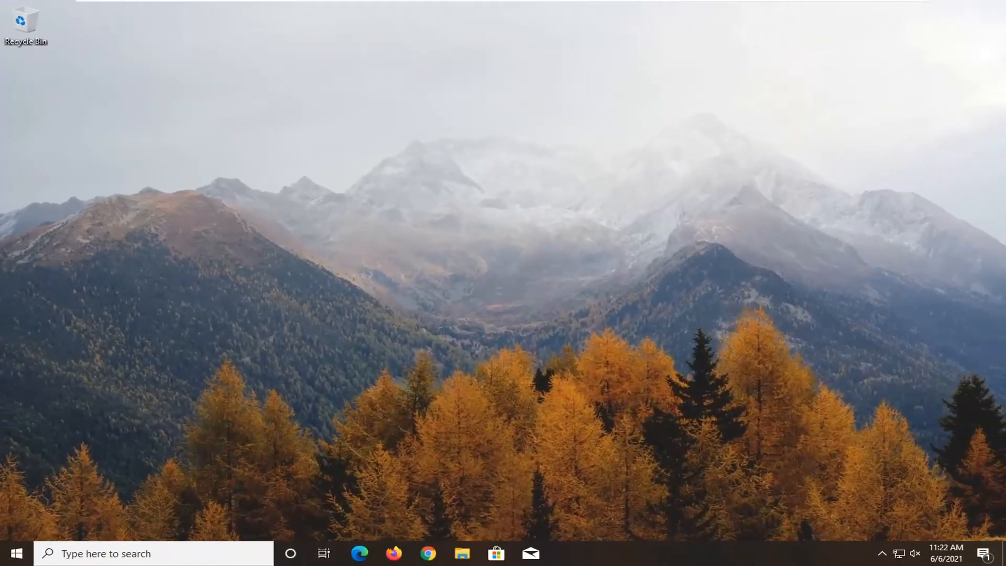